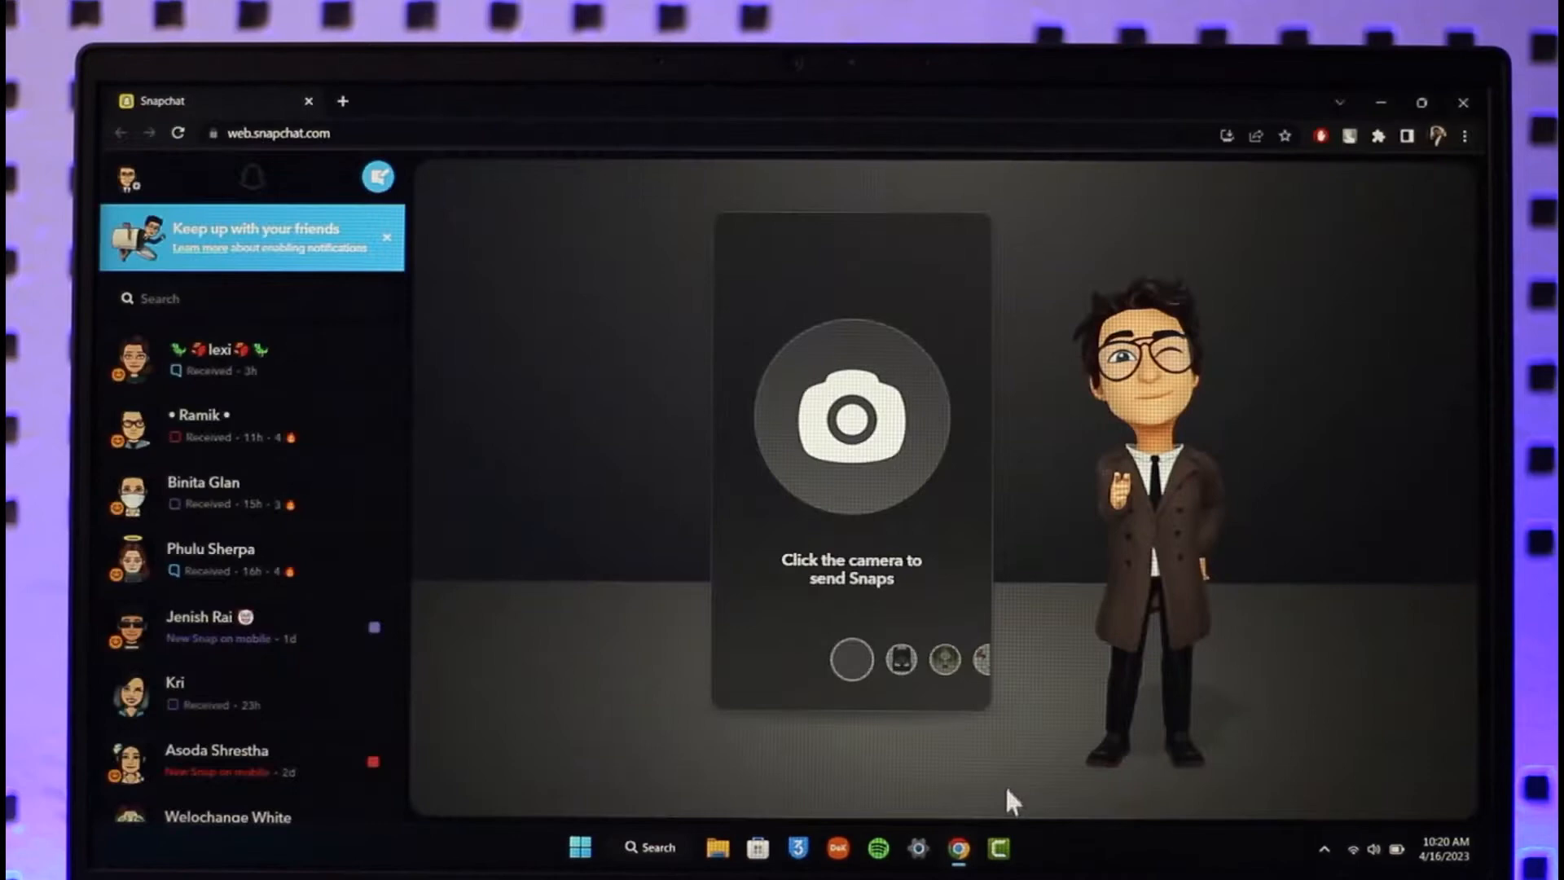
mouse_move(698, 290)
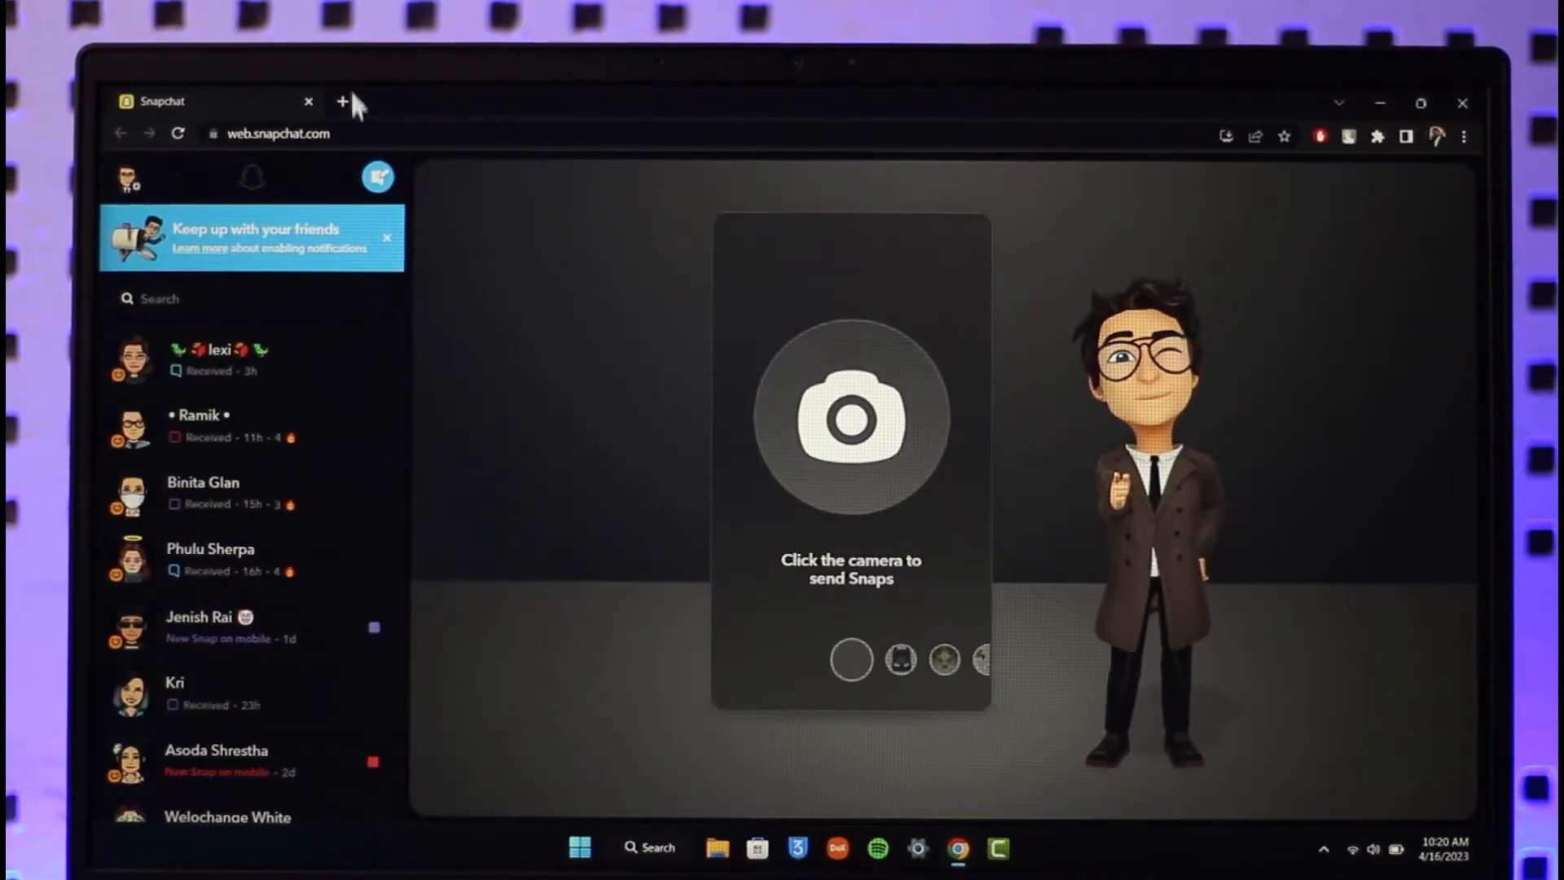
- Dismiss the 'Keep up with your friends' notifications banner above the chat list
click(387, 239)
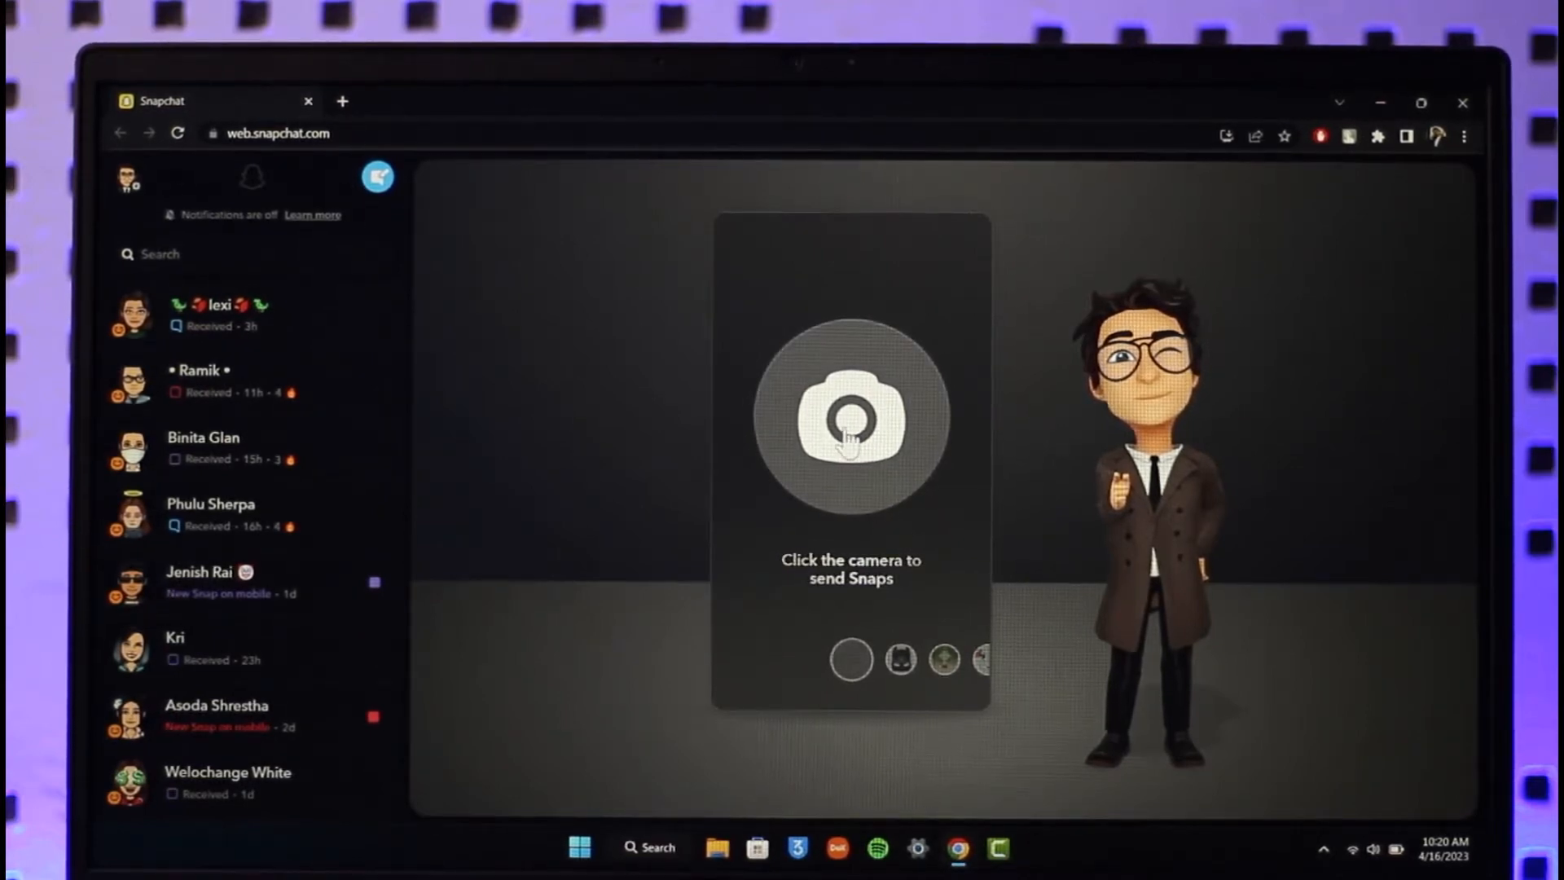
click(199, 381)
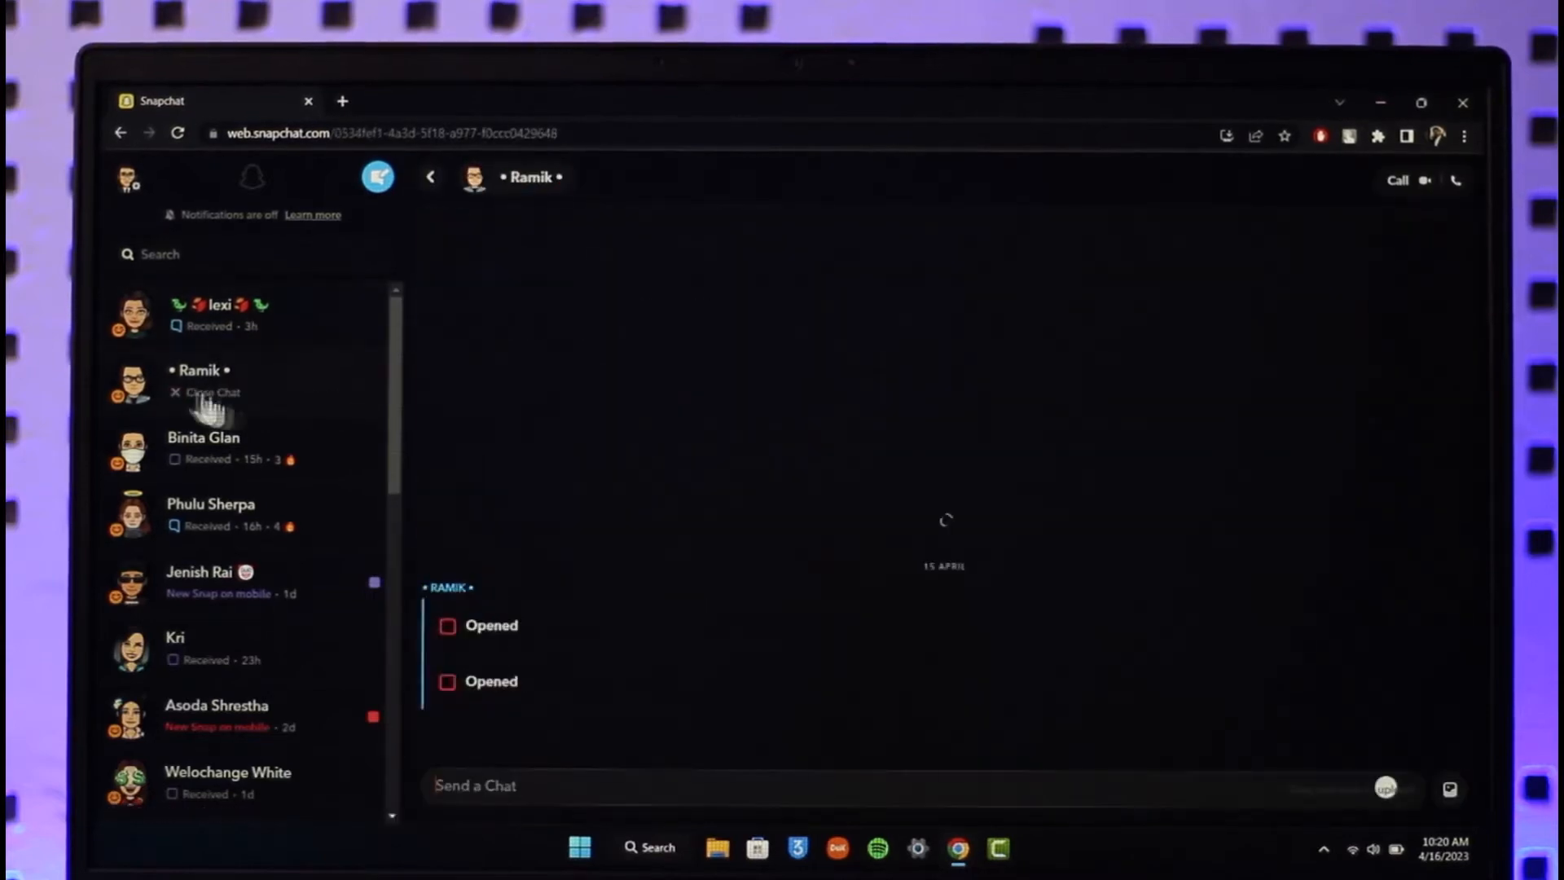
click(203, 444)
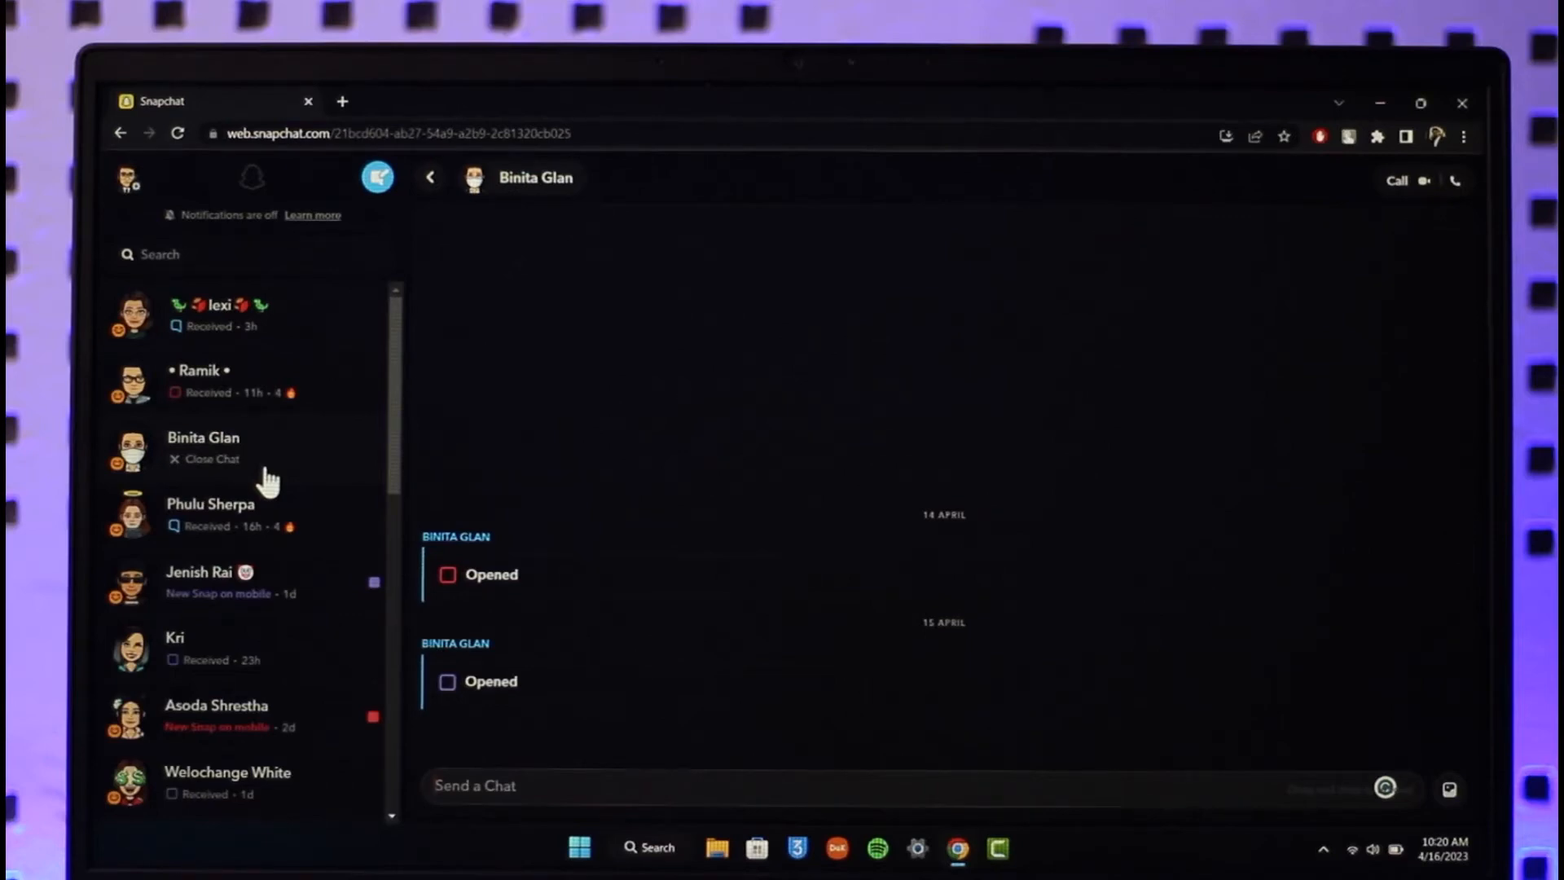
click(377, 177)
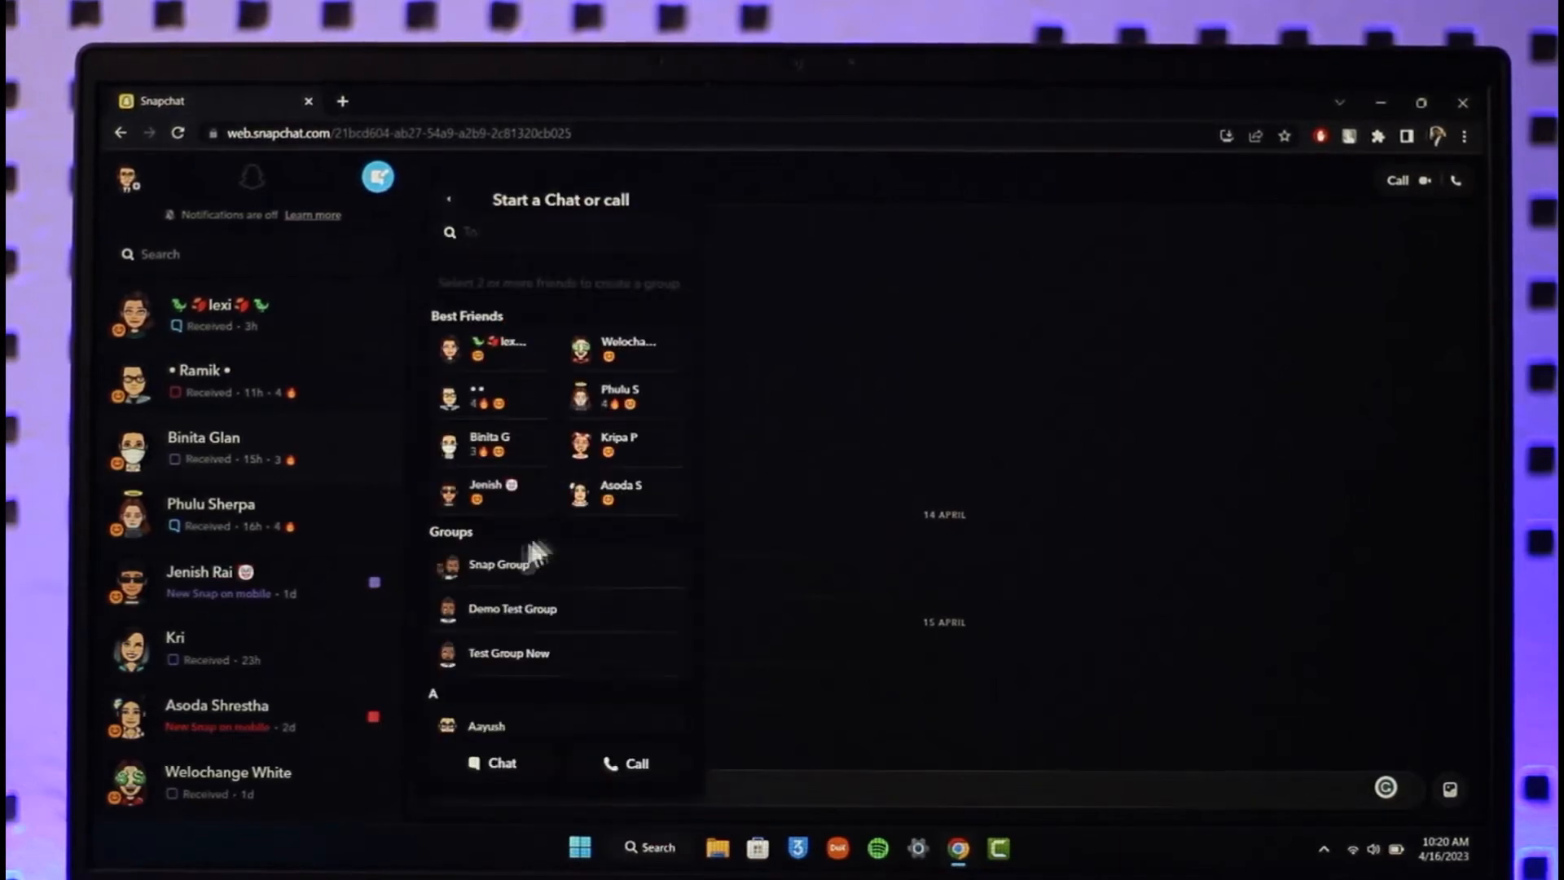
- Pick Snap Group under Groups and start a chat with it
scroll(down, 3)
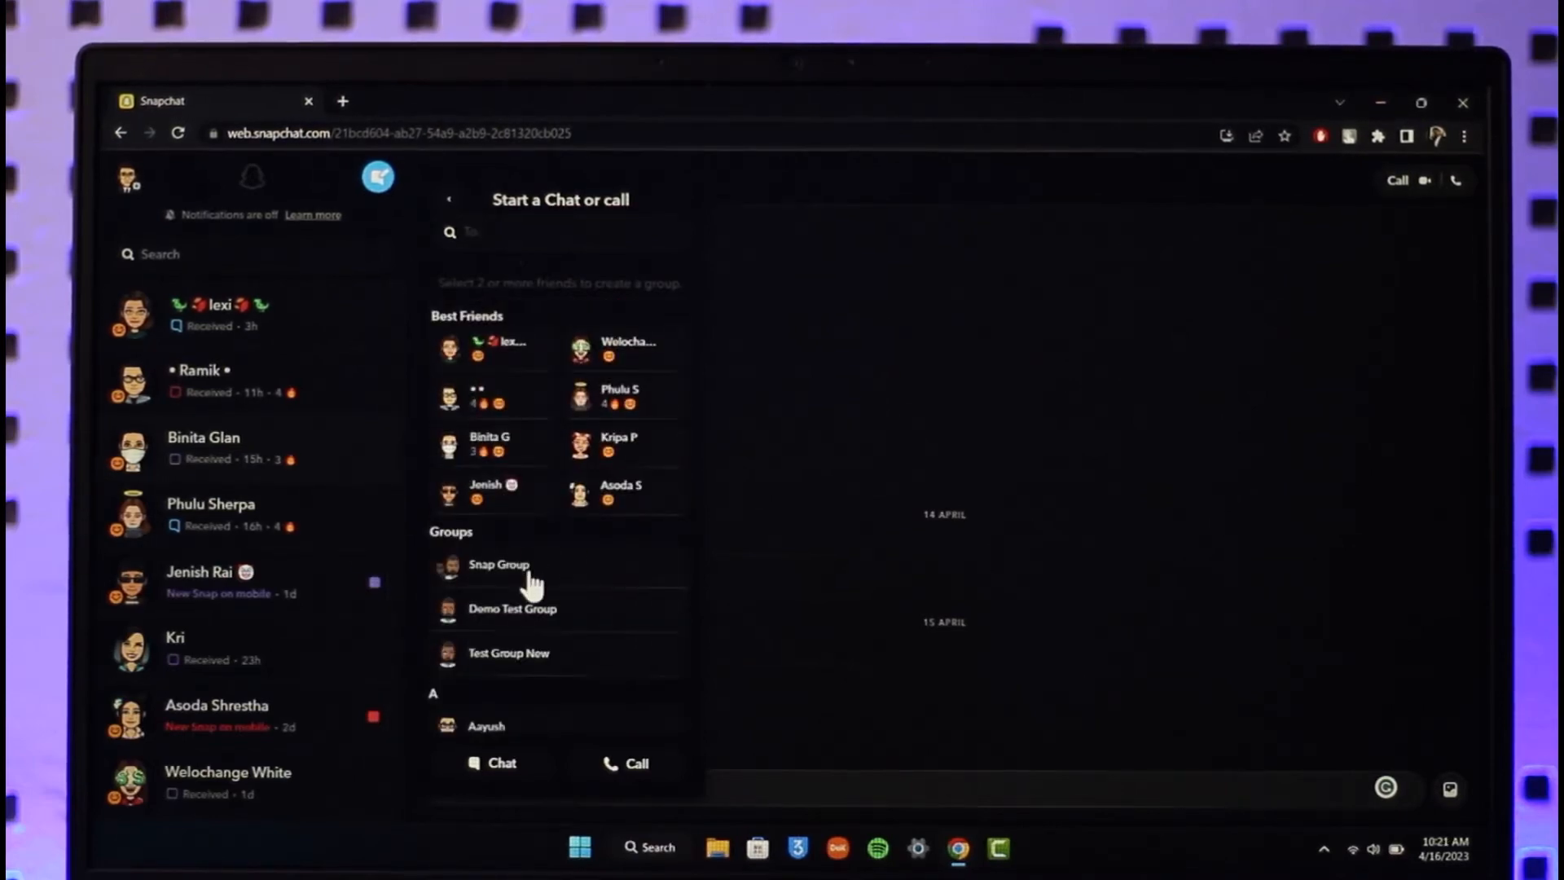
click(499, 564)
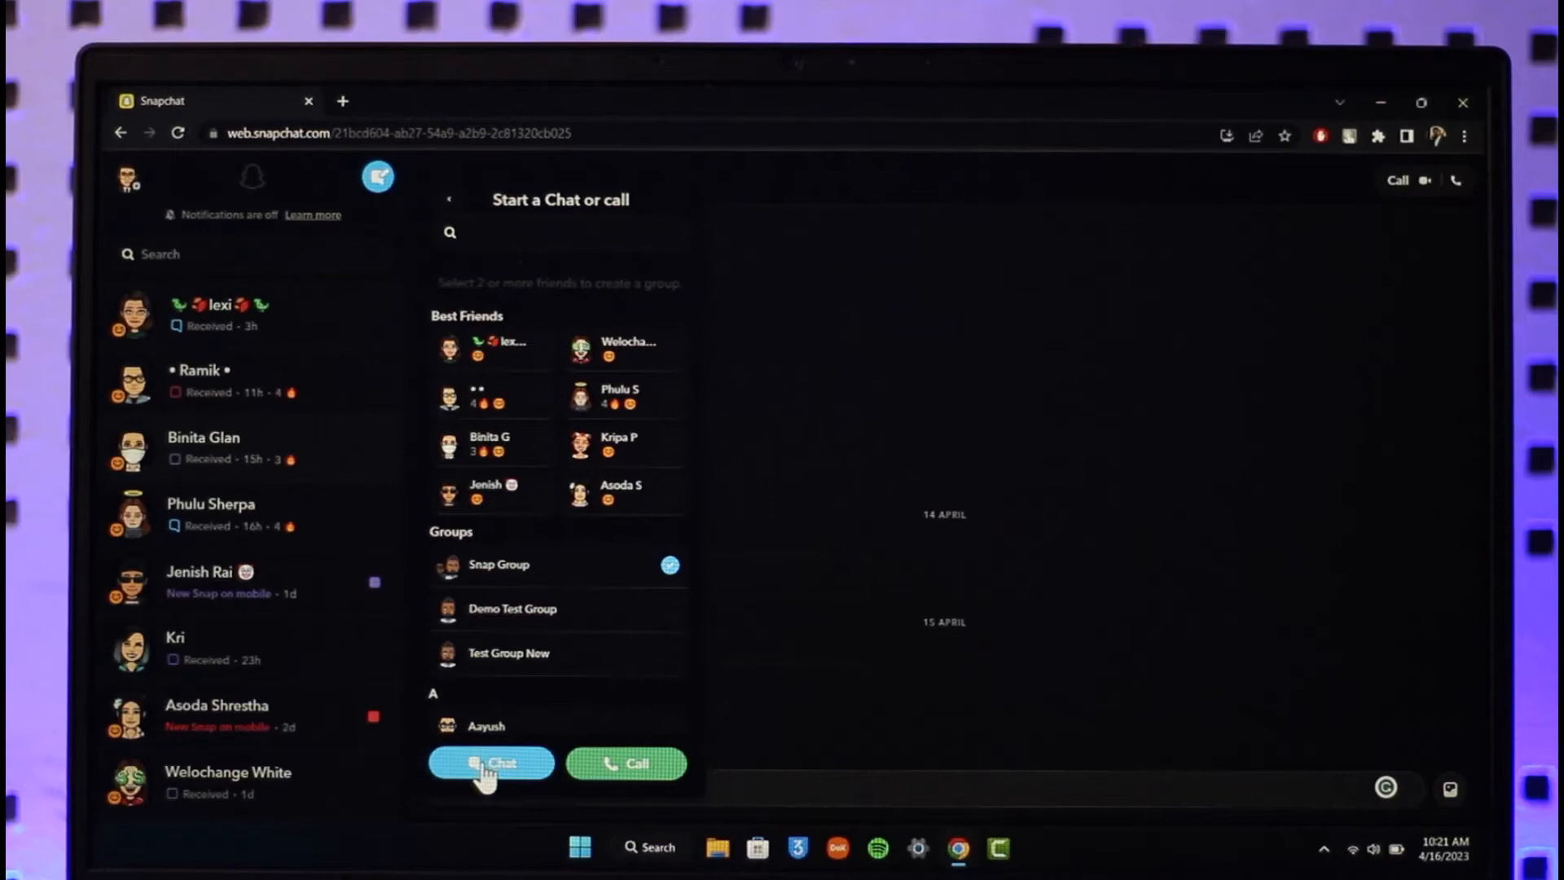
click(490, 763)
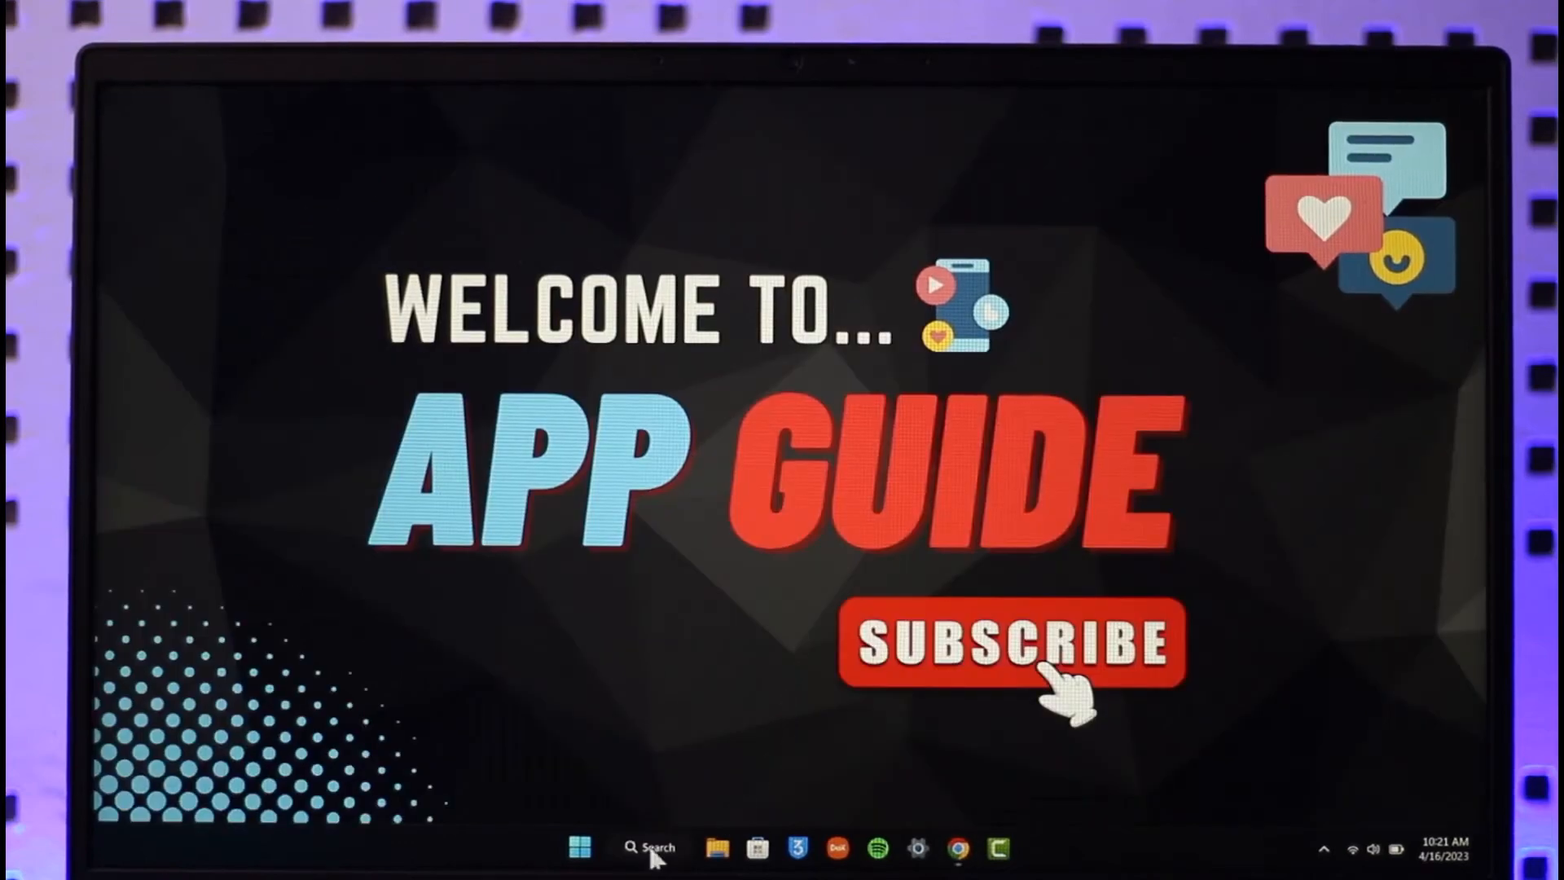
- Search Windows for BlueStacks and launch the App Player
click(648, 848)
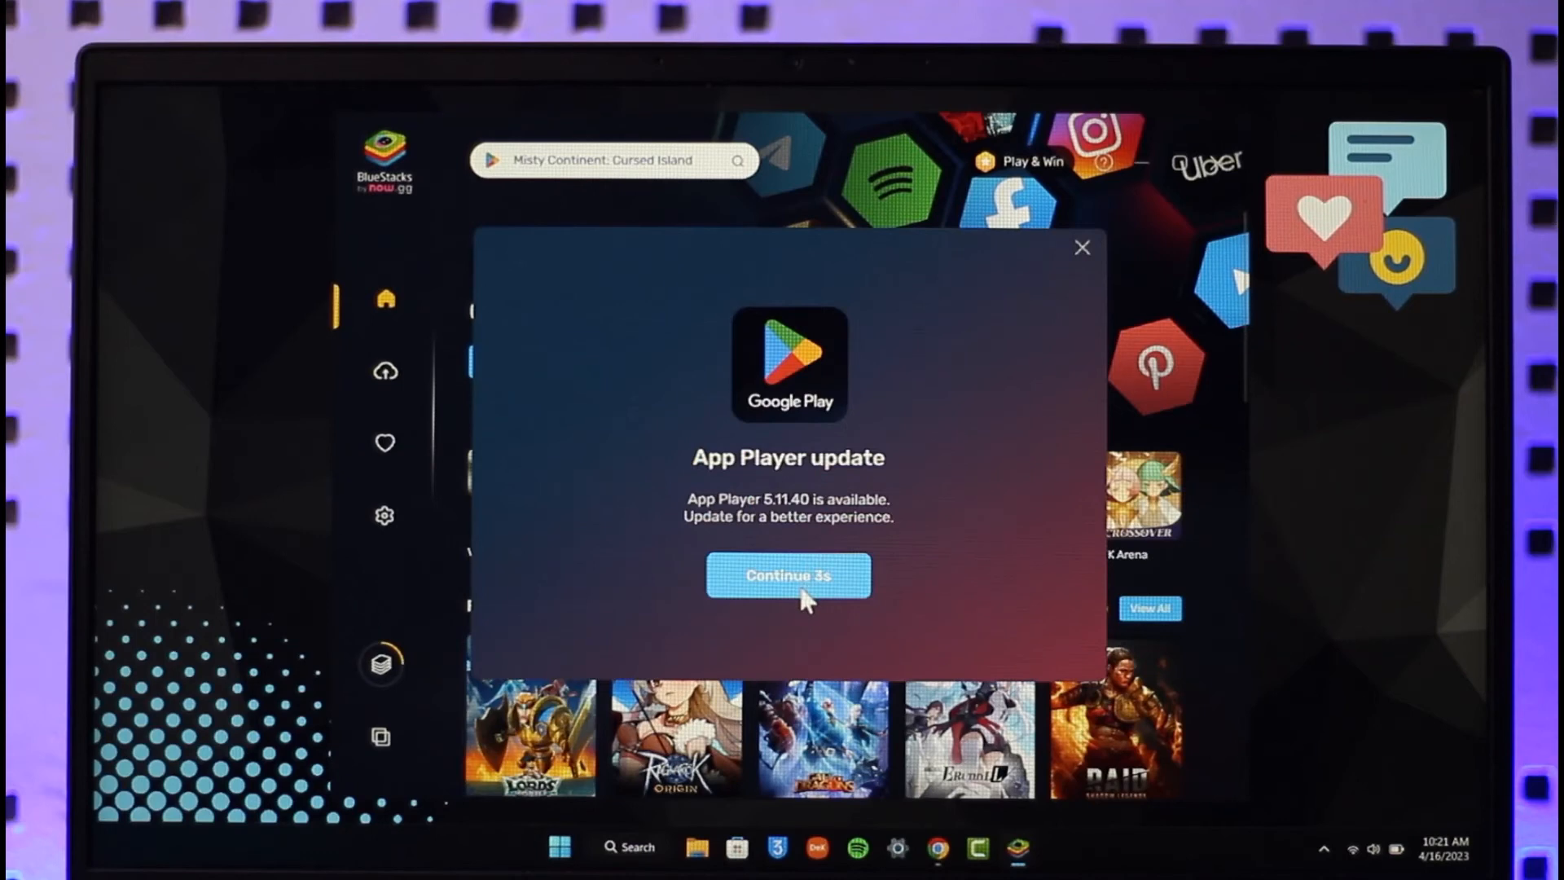
- Accept the App Player 5.11.40 update so it begins downloading
click(787, 574)
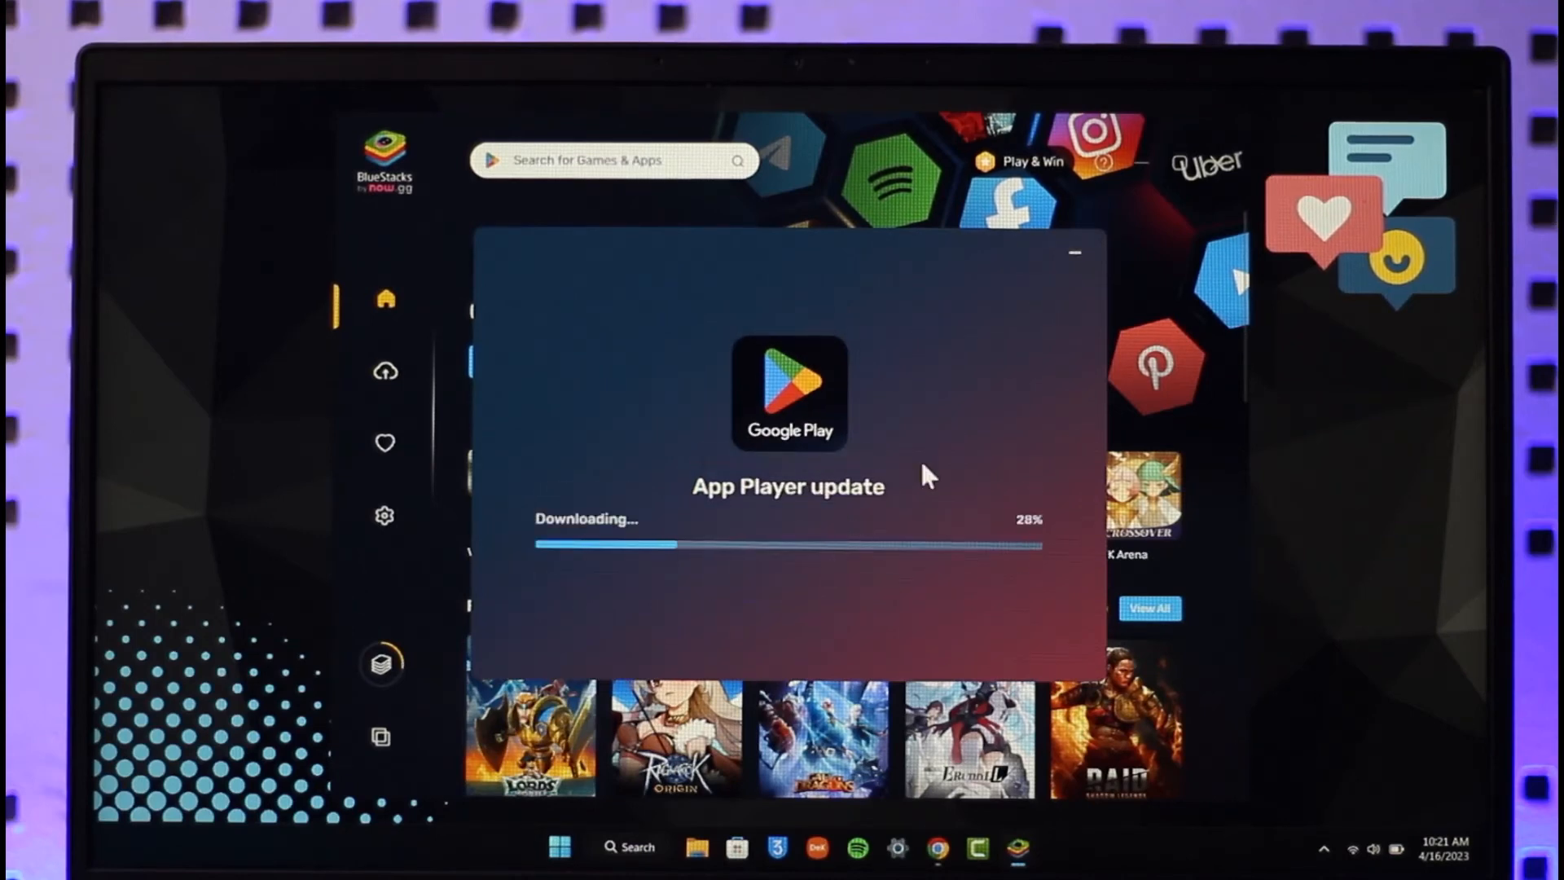